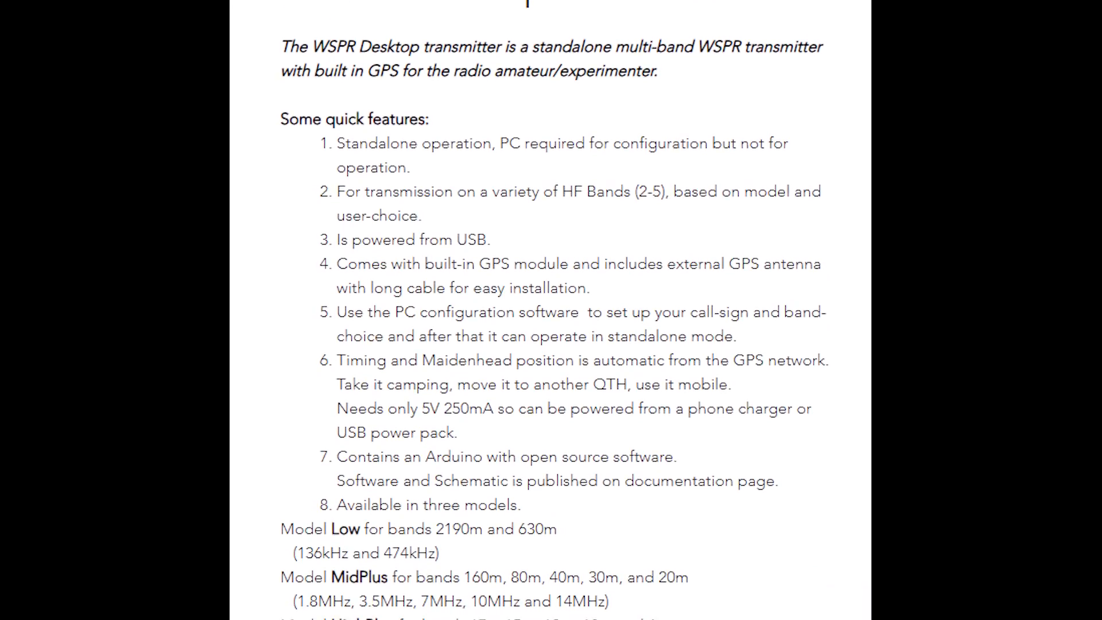
Show the Serial Port settings and review the available ports, COM3 and COM9.
{"action": "scroll", "scroll_direction": "down", "scroll_amount": 3}
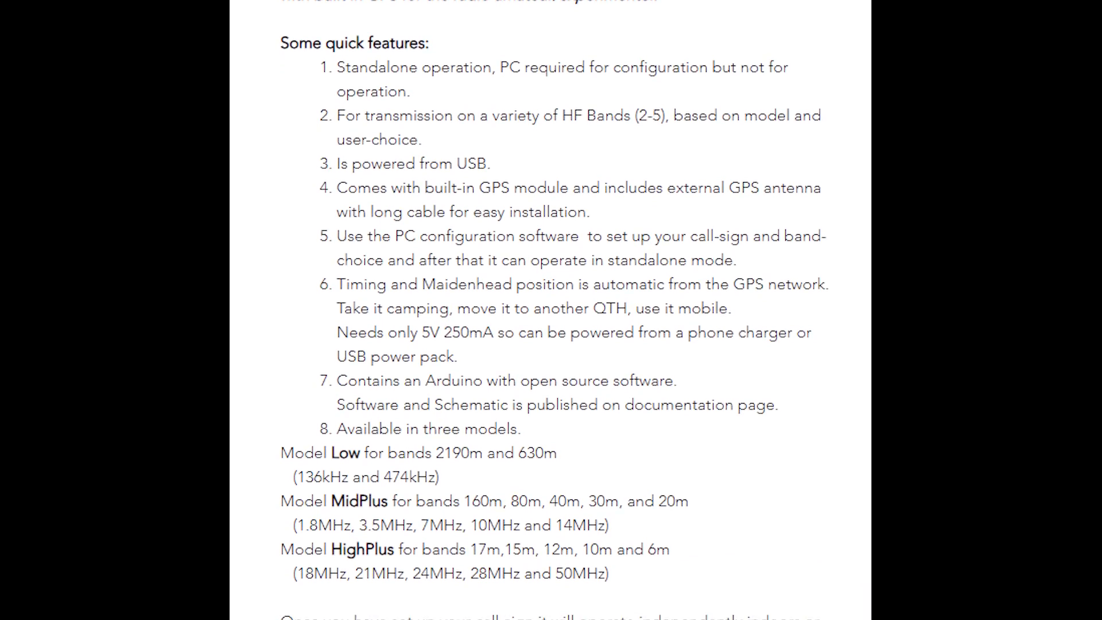
{"action": "scroll", "scroll_direction": "down", "scroll_amount": 3}
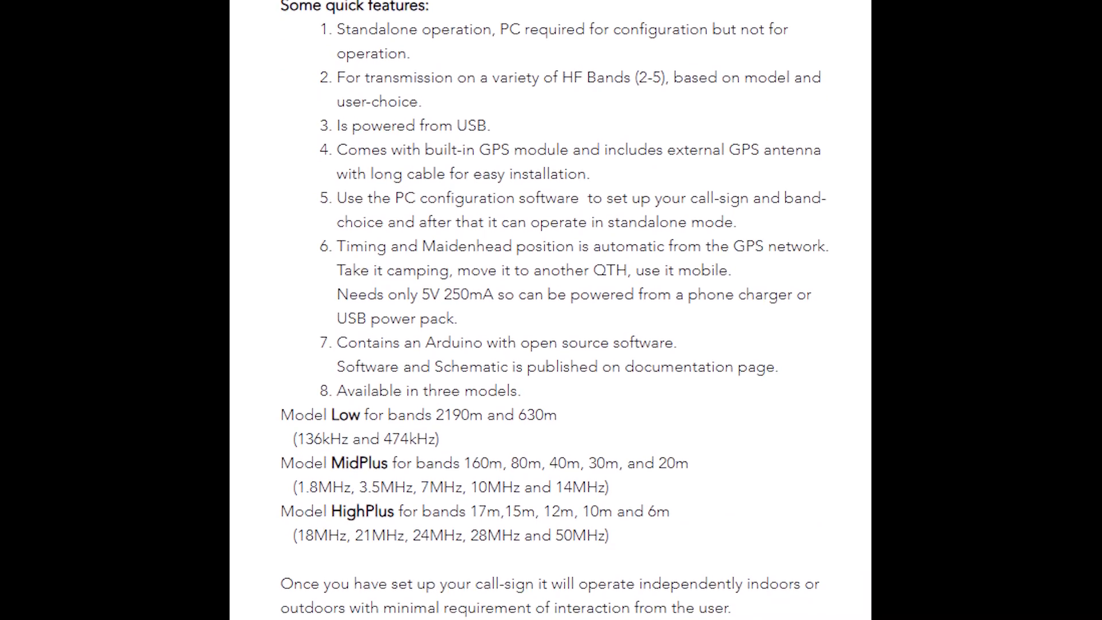
{"action": "scroll", "scroll_direction": "down", "scroll_amount": 3}
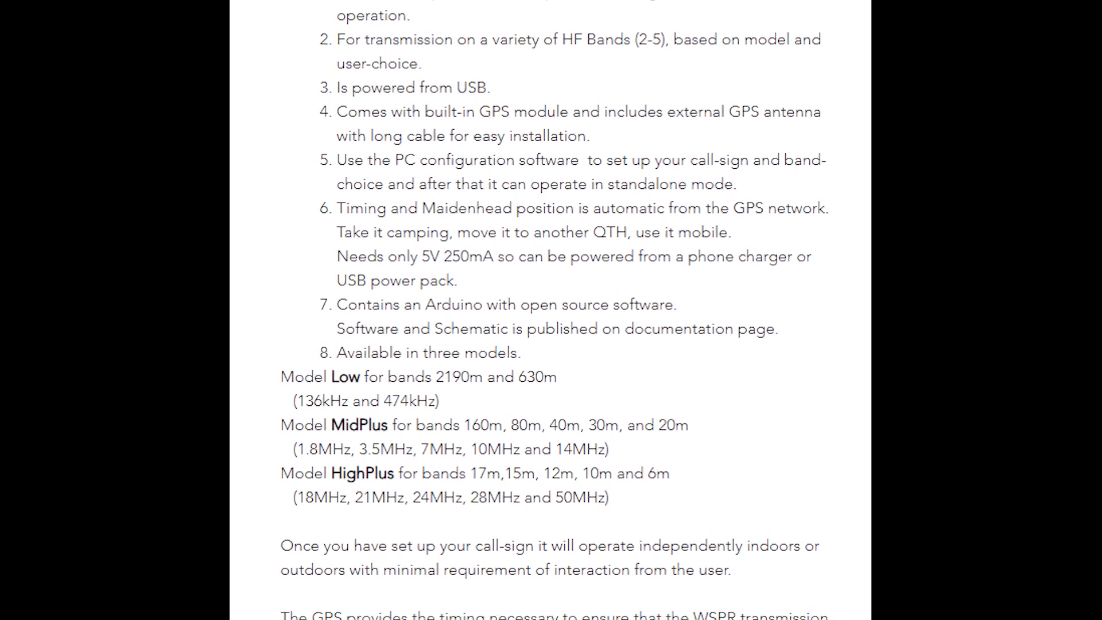
{"action": "scroll", "scroll_direction": "down", "scroll_amount": 3}
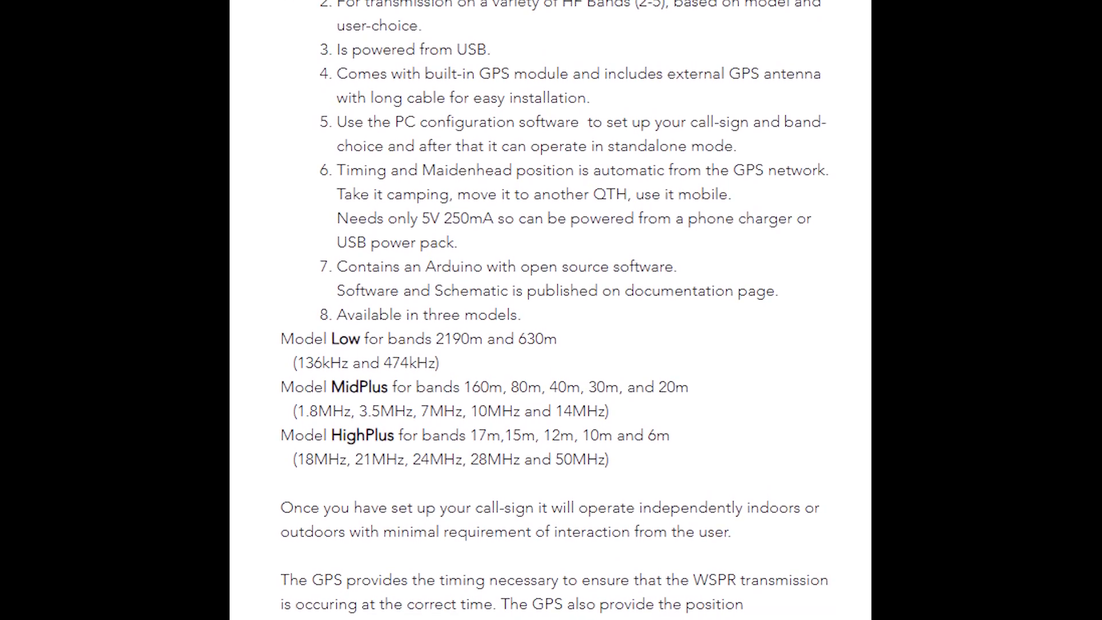
{"action": "scroll", "scroll_direction": "down", "scroll_amount": 3}
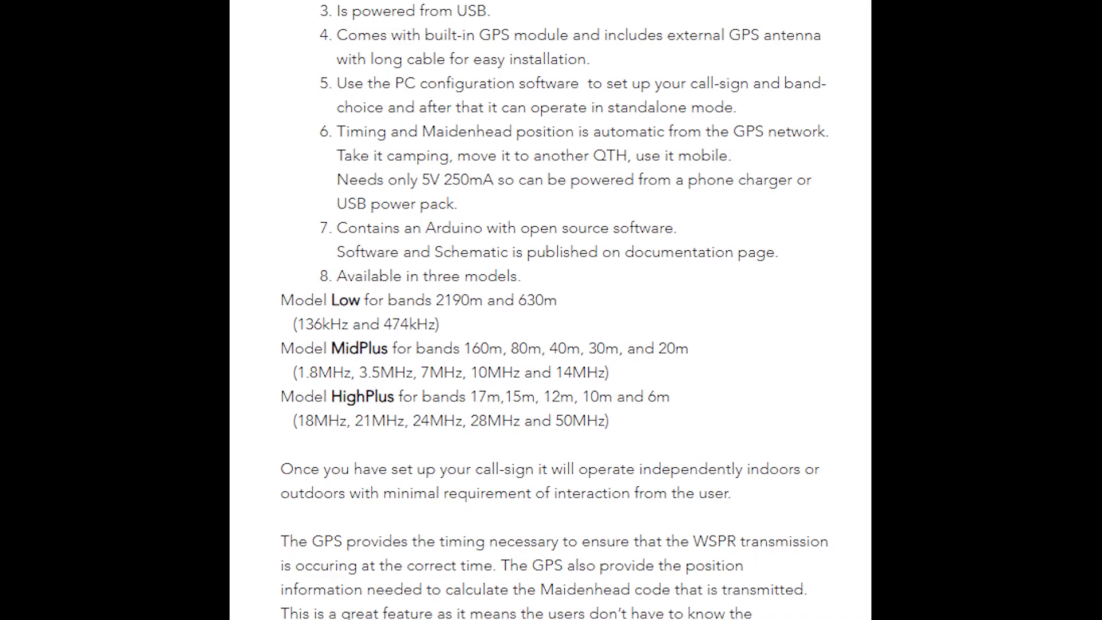
{"action": "scroll", "scroll_direction": "down", "scroll_amount": 3}
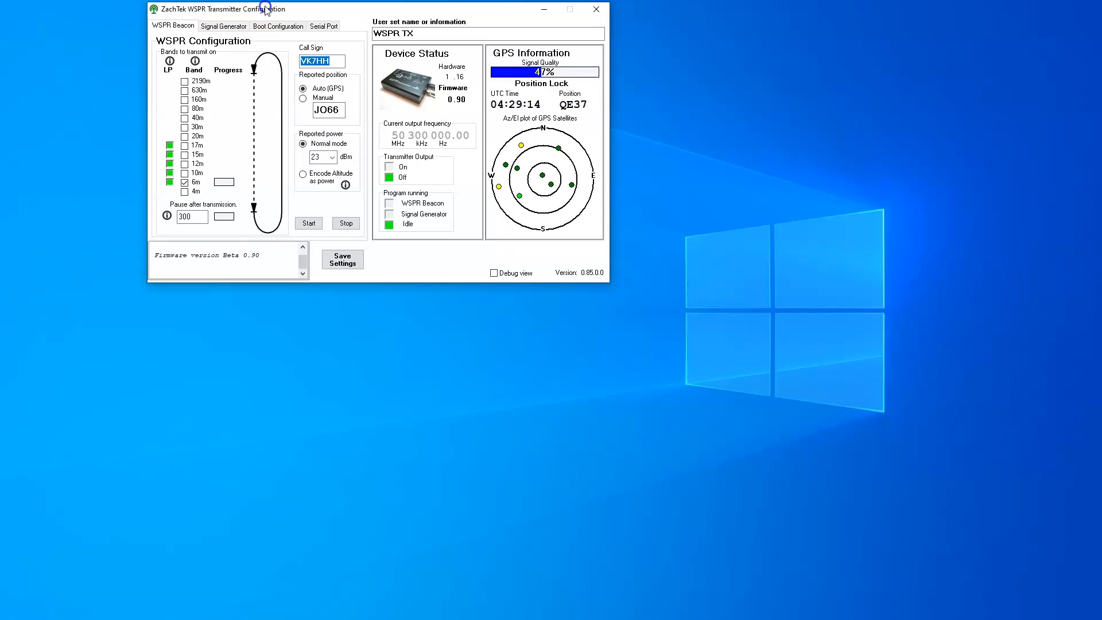
{"action": "mouse_move", "coordinate": [293, 43]}
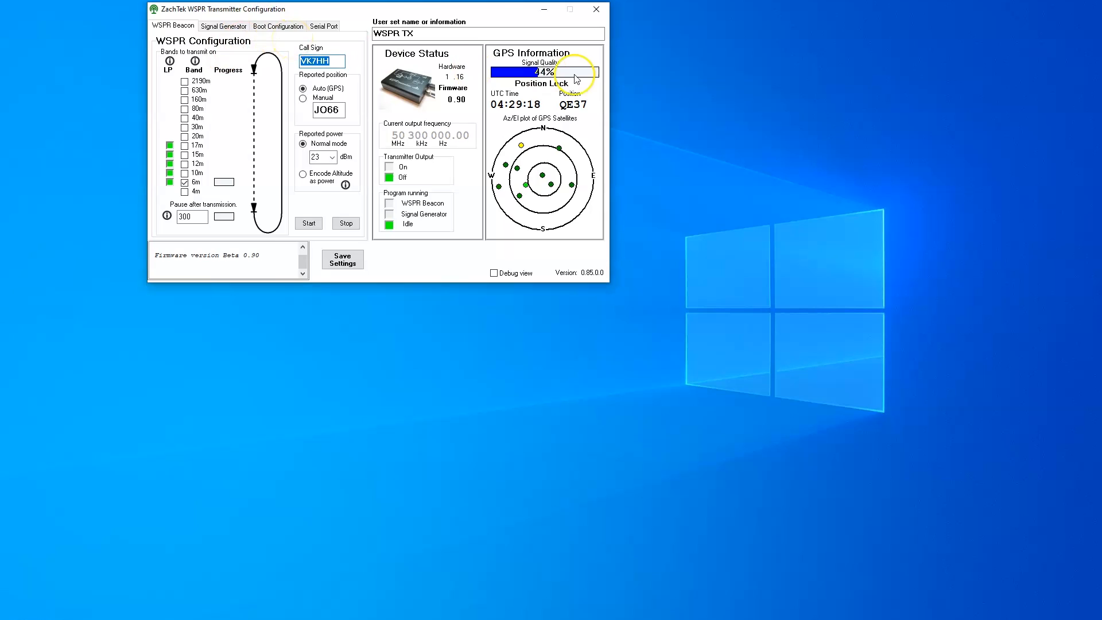
{"action": "mouse_move", "coordinate": [597, 107]}
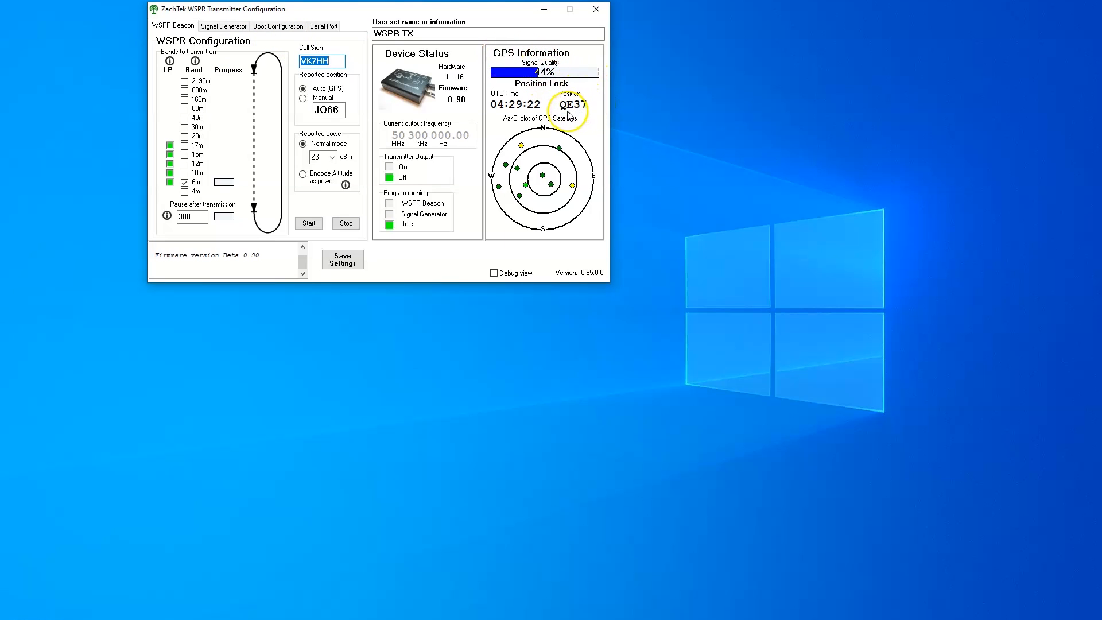
{"action": "mouse_move", "coordinate": [585, 113]}
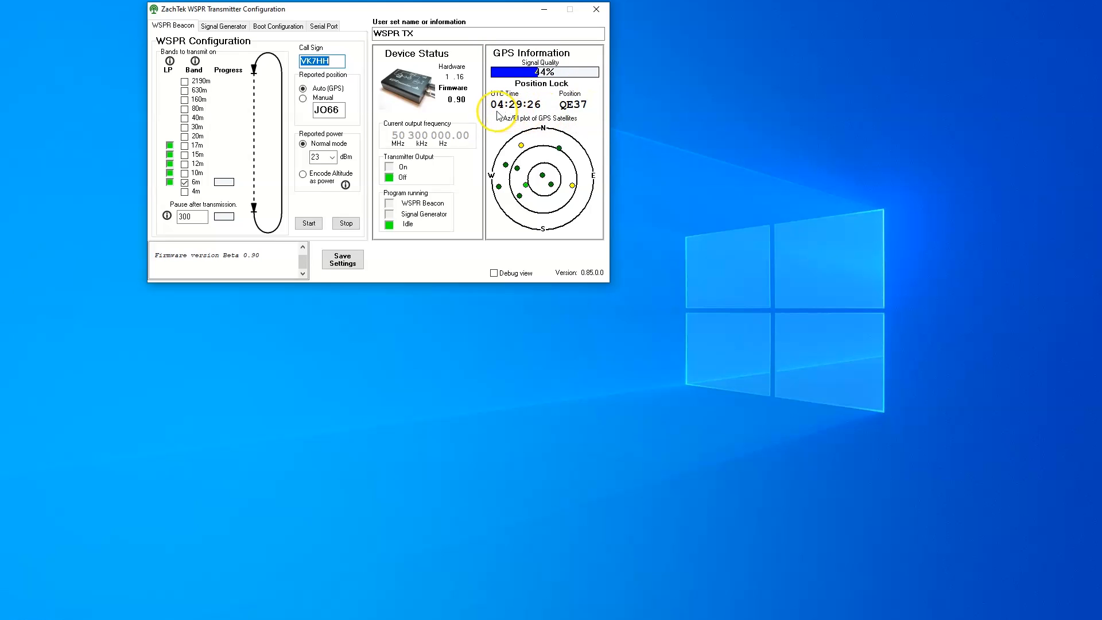
{"action": "mouse_move", "coordinate": [543, 83]}
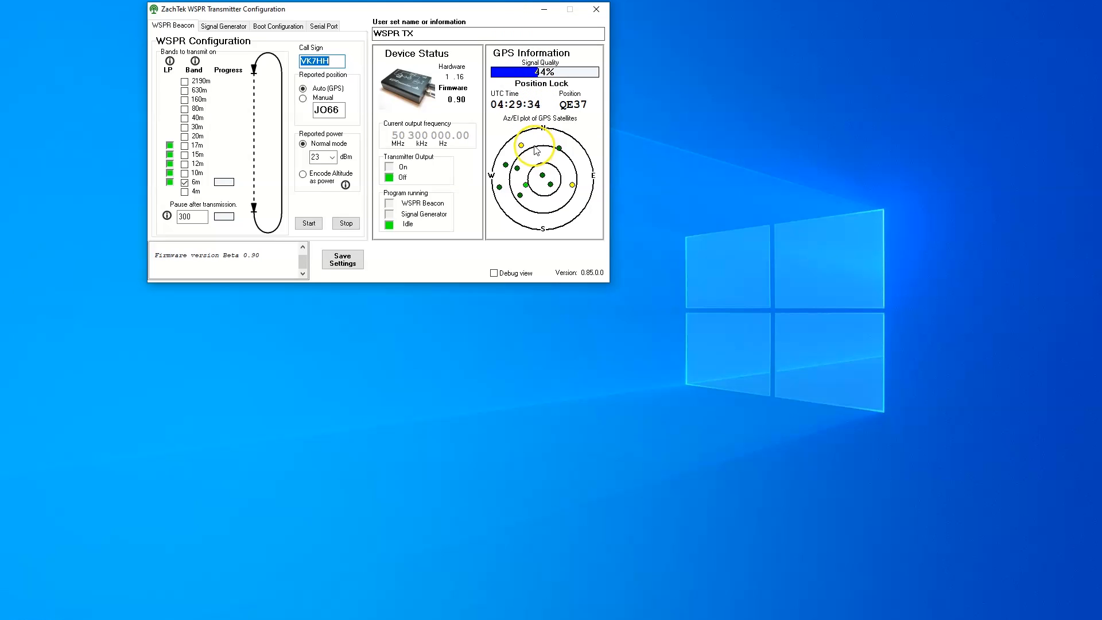
{"action": "mouse_move", "coordinate": [528, 192]}
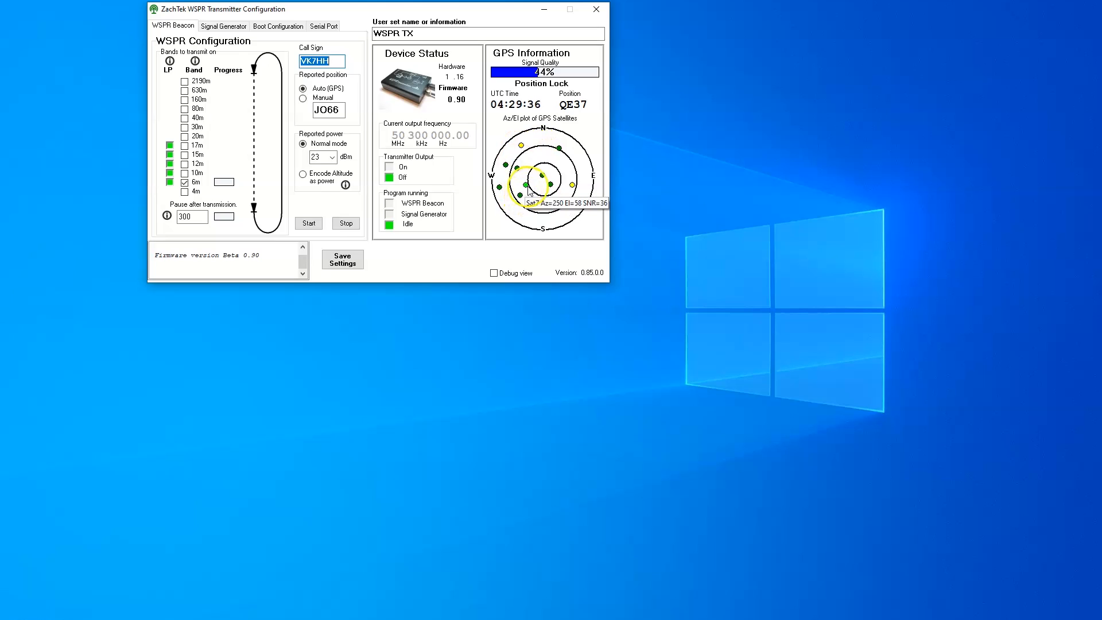
{"action": "mouse_move", "coordinate": [587, 204]}
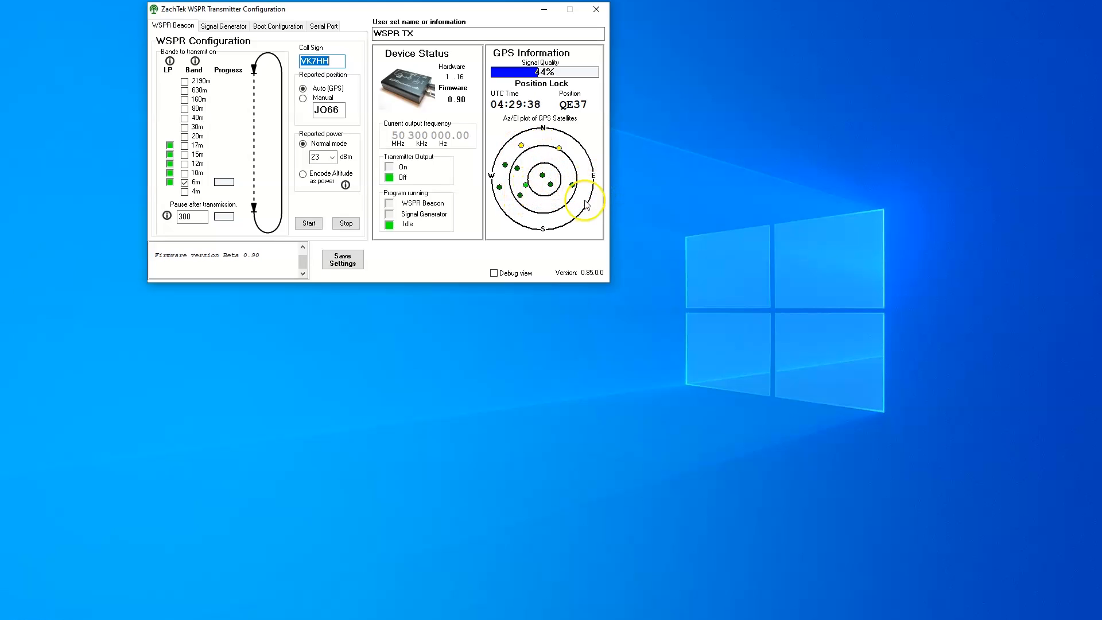
{"action": "mouse_move", "coordinate": [519, 206]}
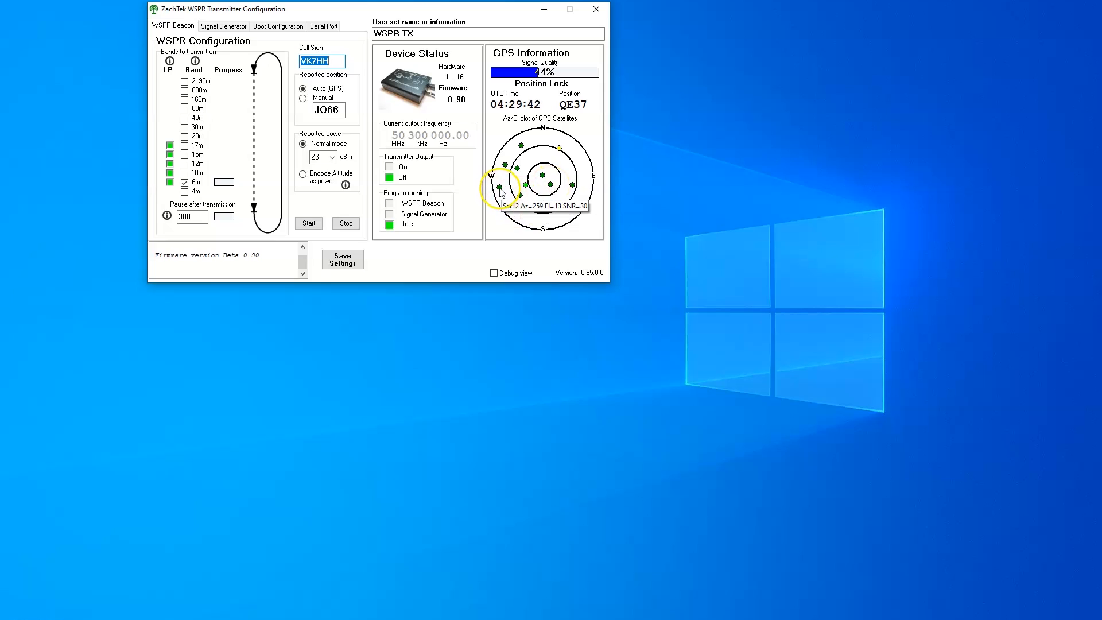
{"action": "mouse_move", "coordinate": [505, 172]}
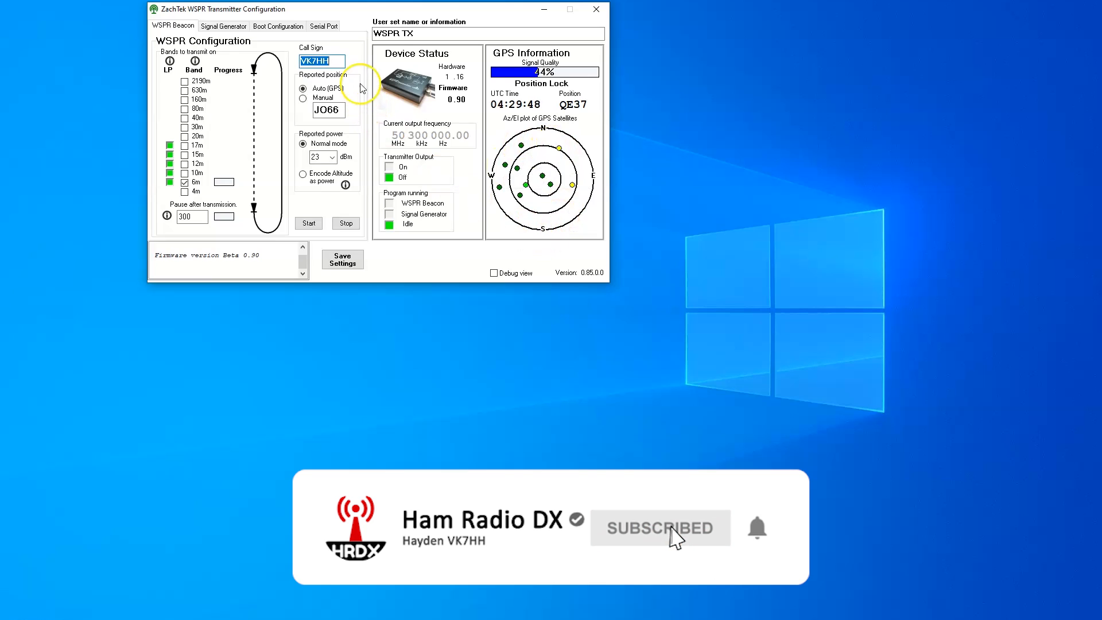
{"action": "left_click", "coordinate": [323, 26]}
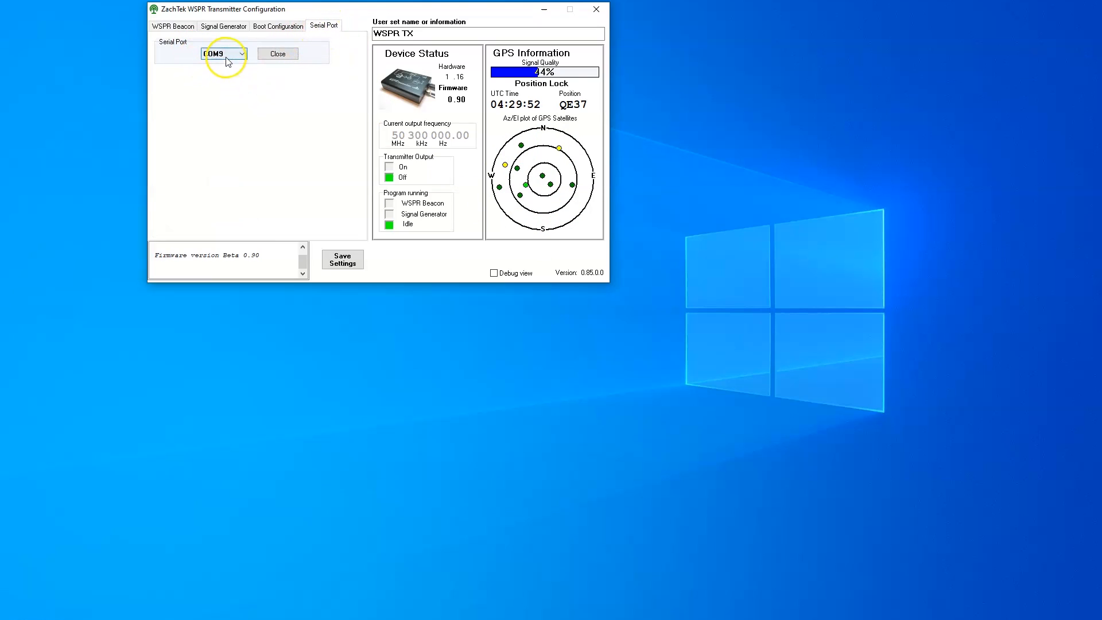
{"action": "left_click", "coordinate": [223, 54]}
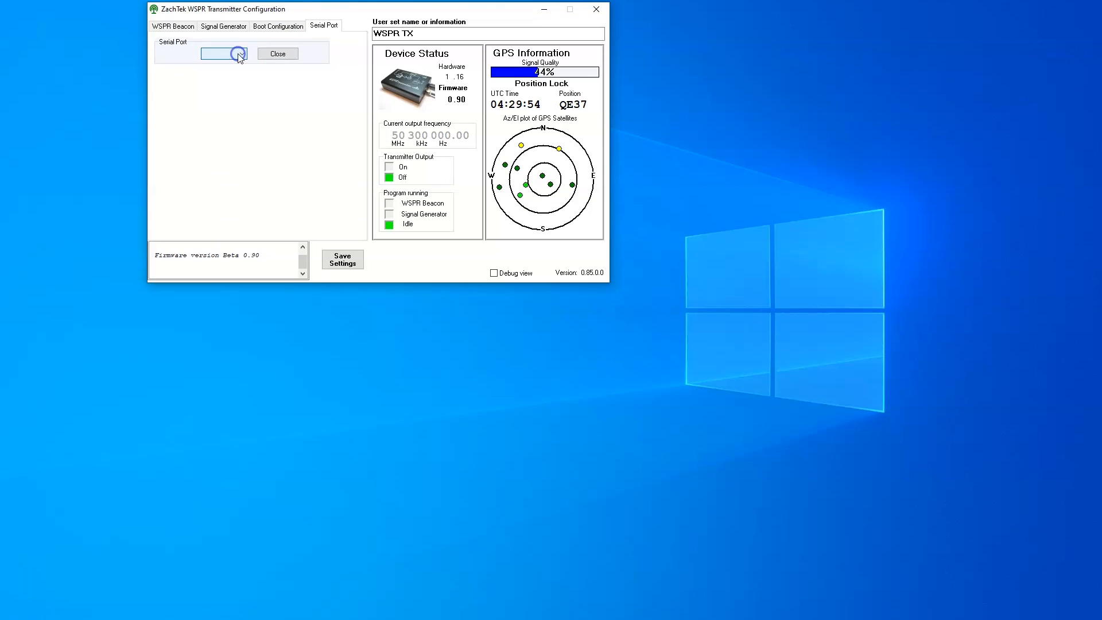
{"action": "left_click", "coordinate": [243, 53]}
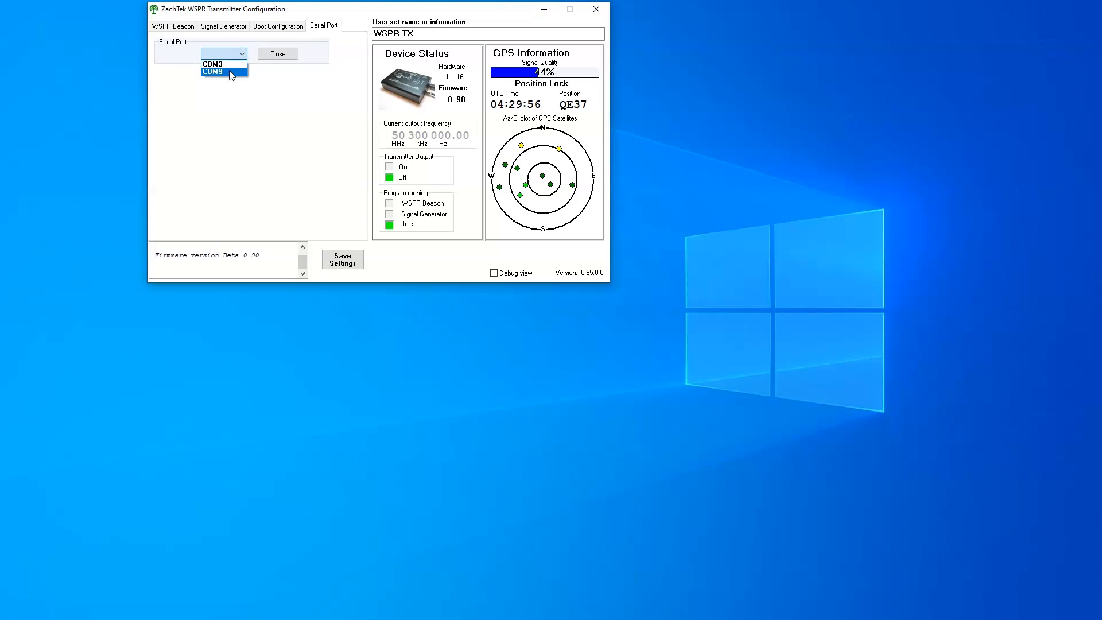
{"action": "left_click", "coordinate": [220, 71]}
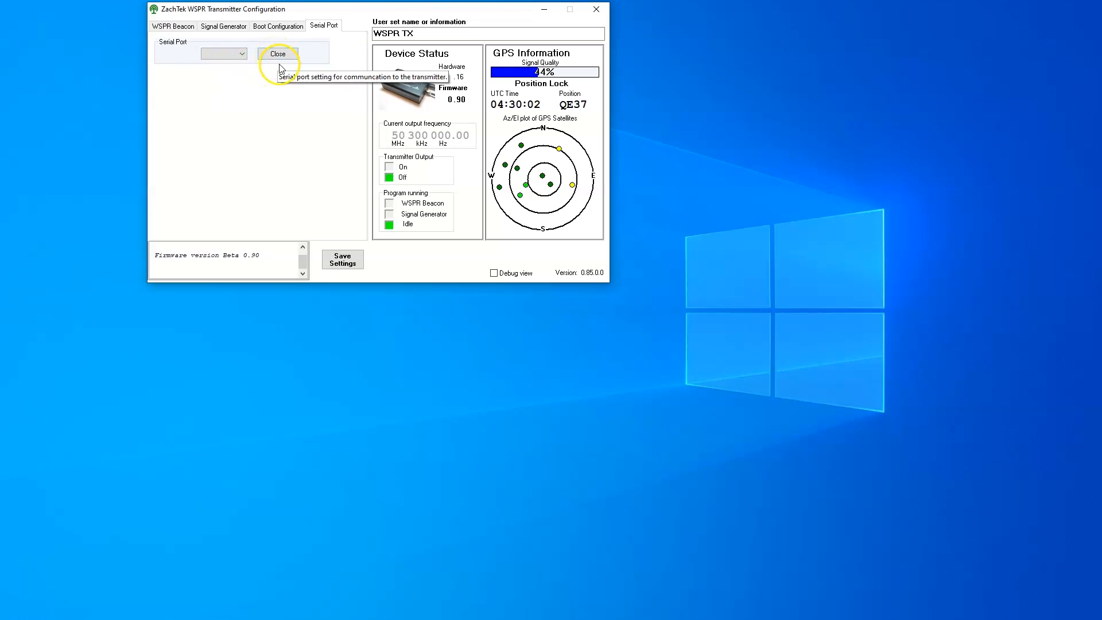
{"action": "mouse_move", "coordinate": [496, 83]}
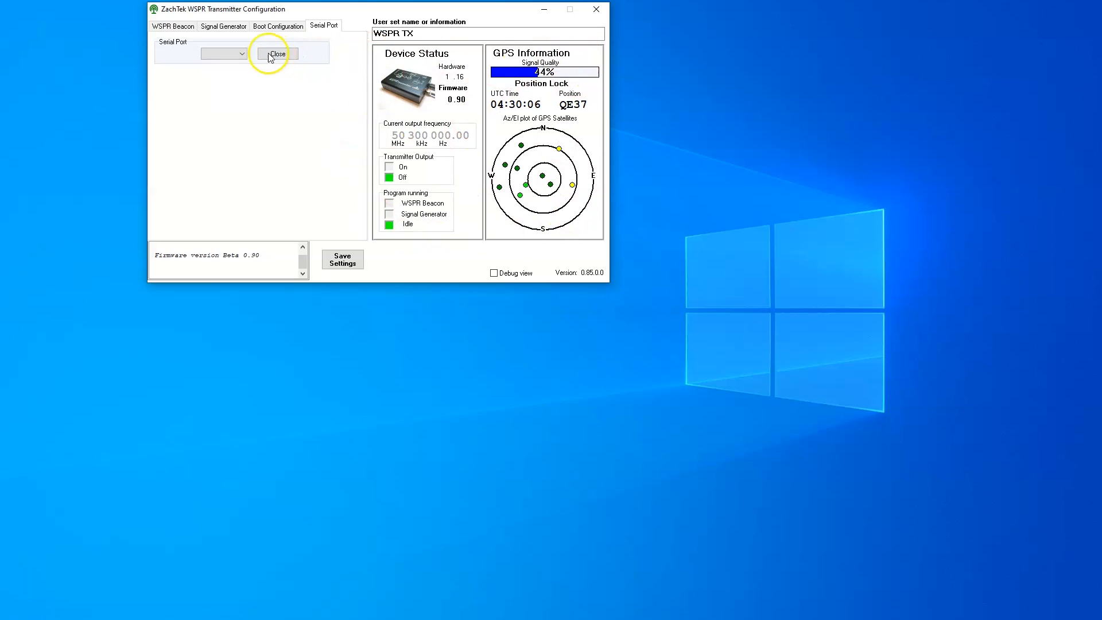
Set startup to WSPR Beacon, then view the signal generator frequency 050 300 000.00.
{"action": "left_click", "coordinate": [278, 26]}
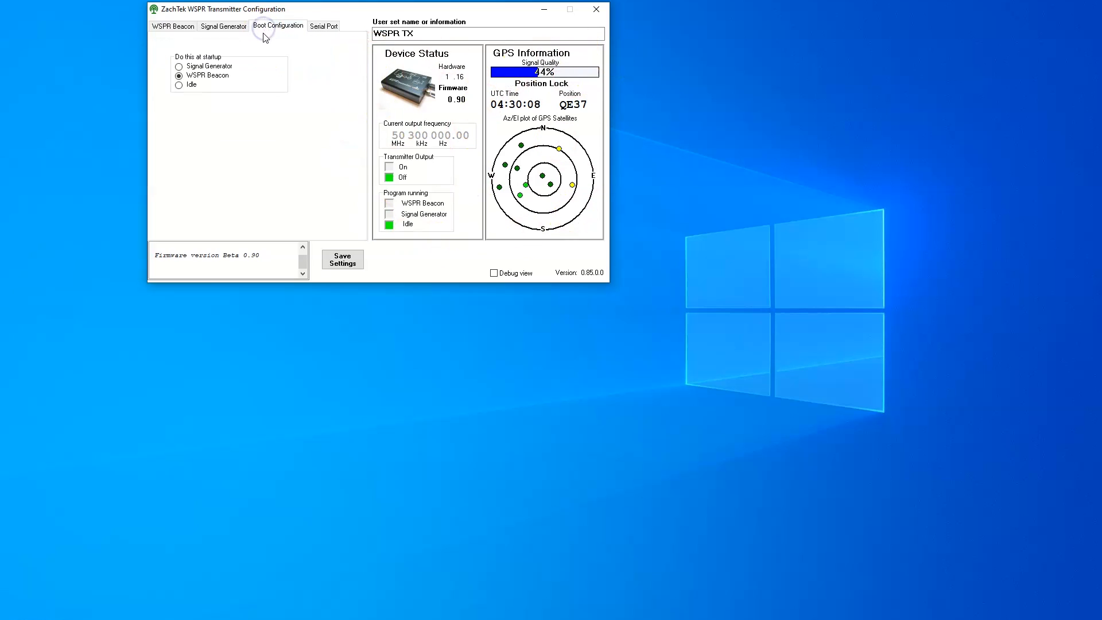
{"action": "mouse_move", "coordinate": [256, 88]}
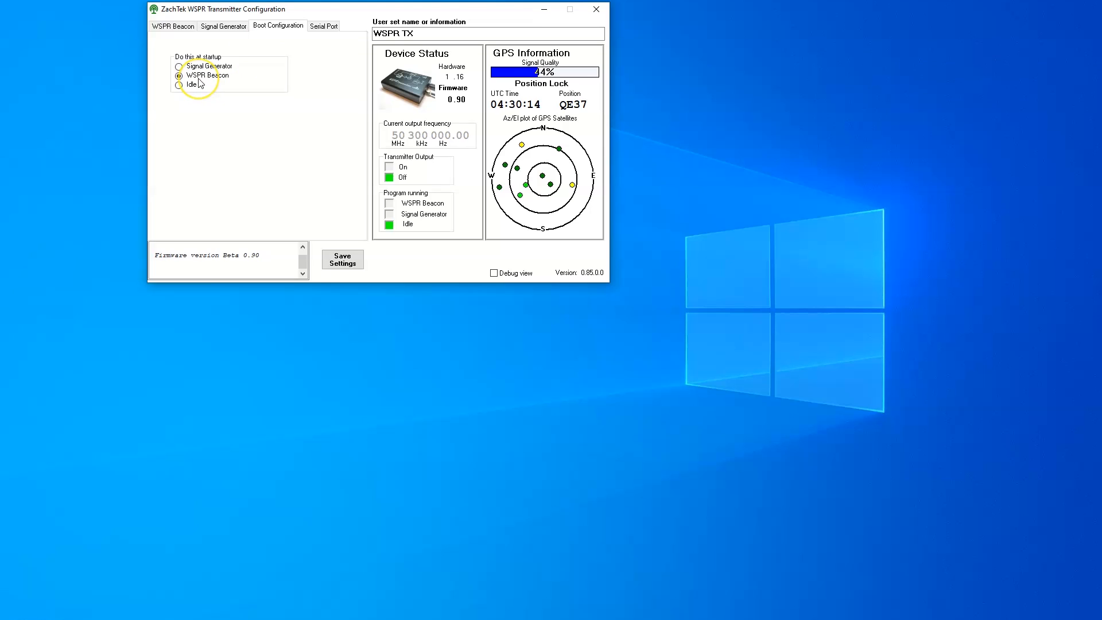
{"action": "mouse_move", "coordinate": [201, 77]}
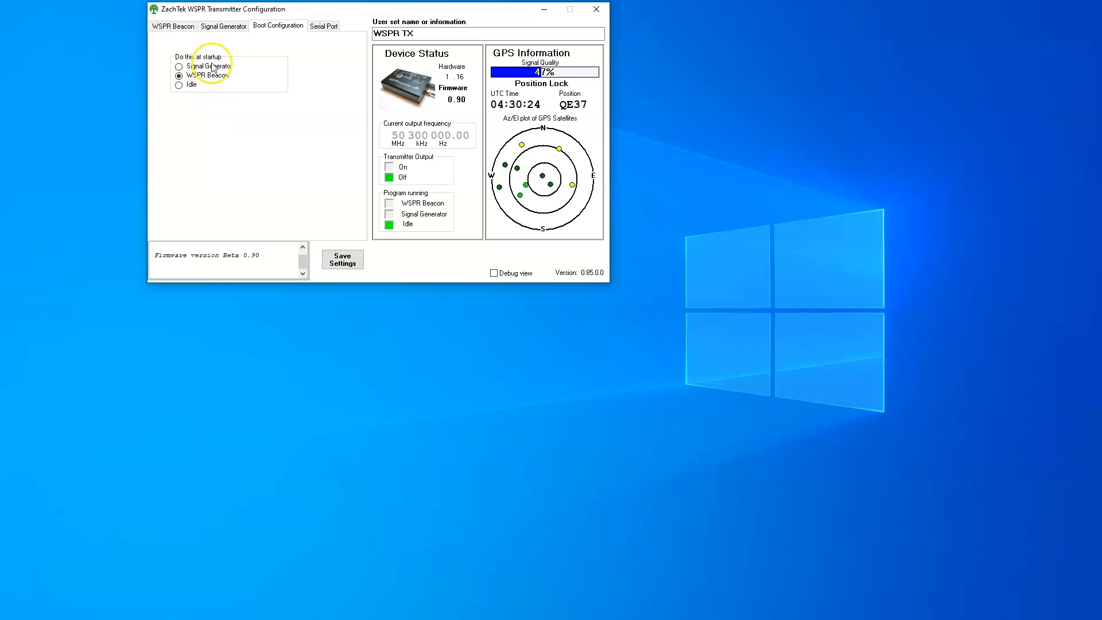
{"action": "left_click", "coordinate": [223, 26]}
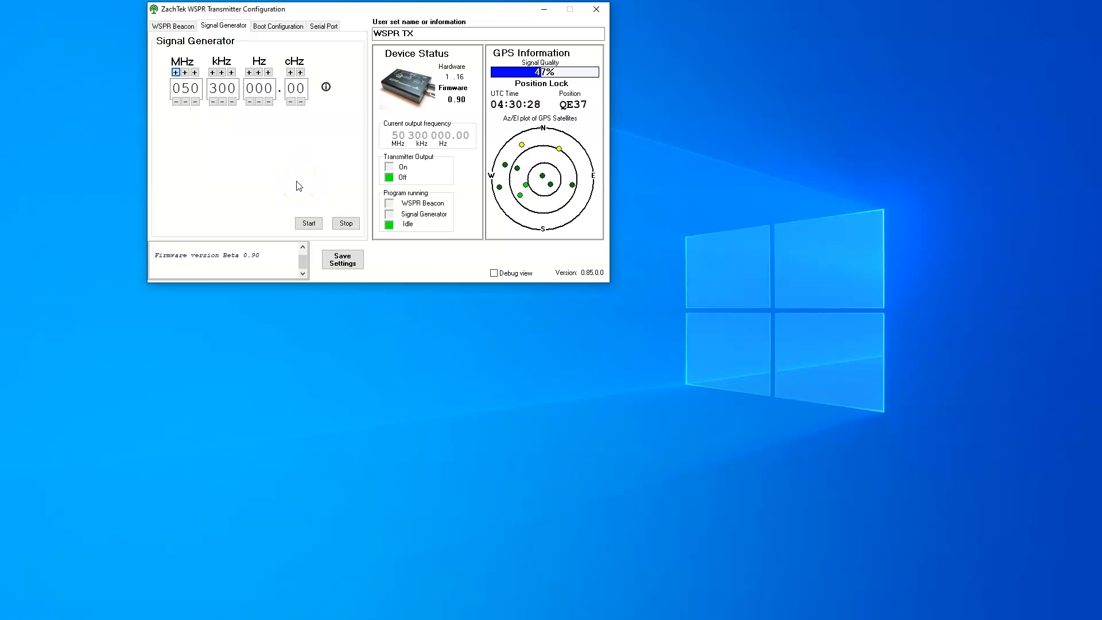
{"action": "left_click", "coordinate": [184, 90]}
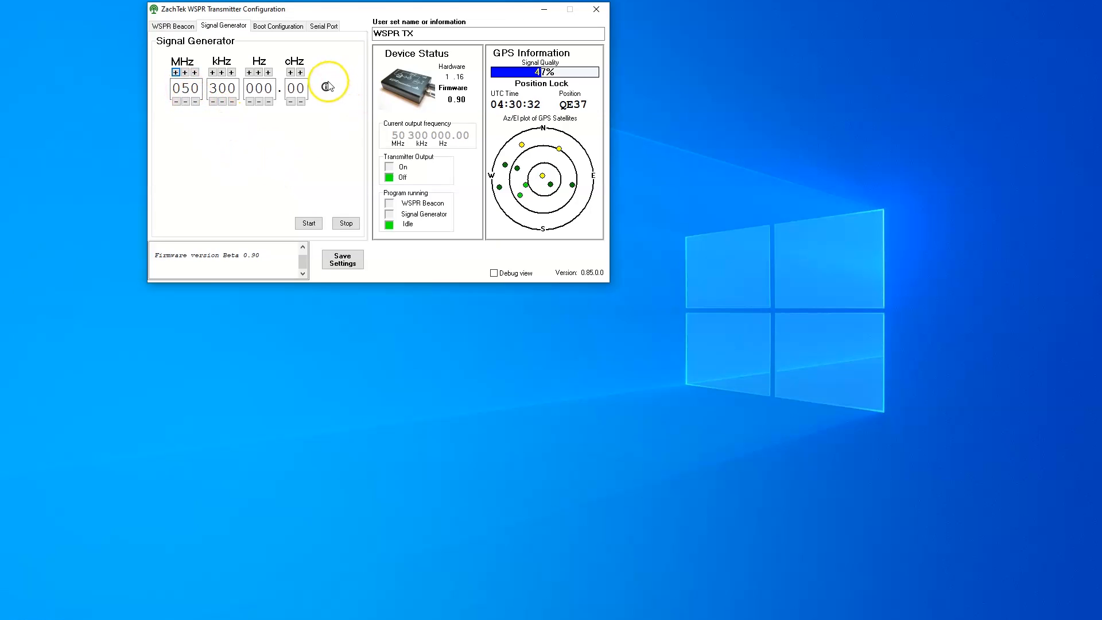
{"action": "mouse_move", "coordinate": [200, 126]}
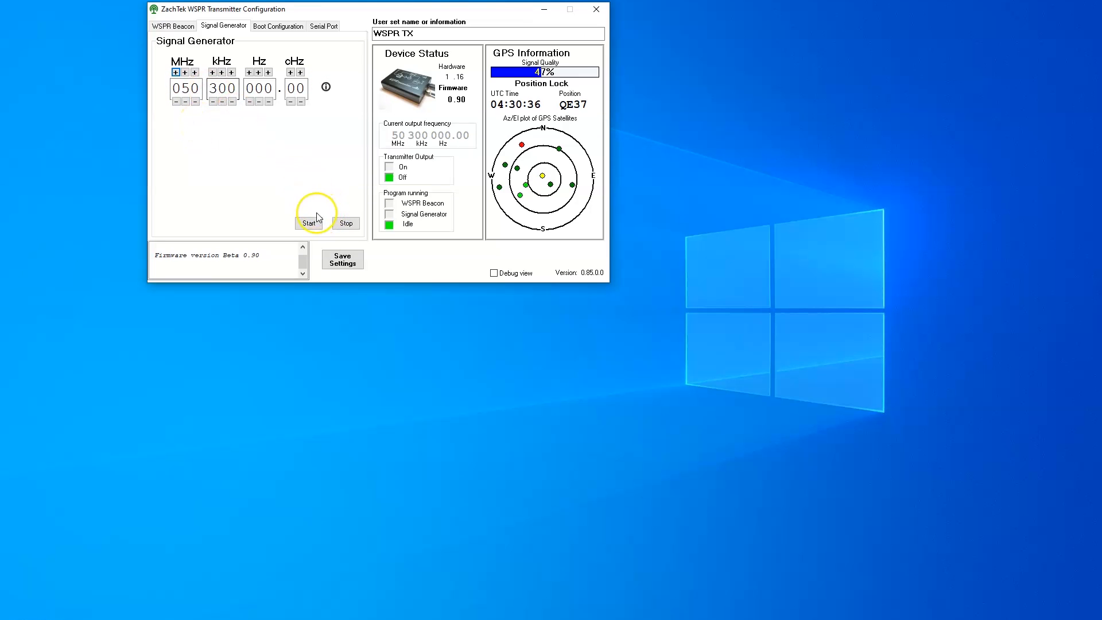
{"action": "left_click", "coordinate": [172, 25]}
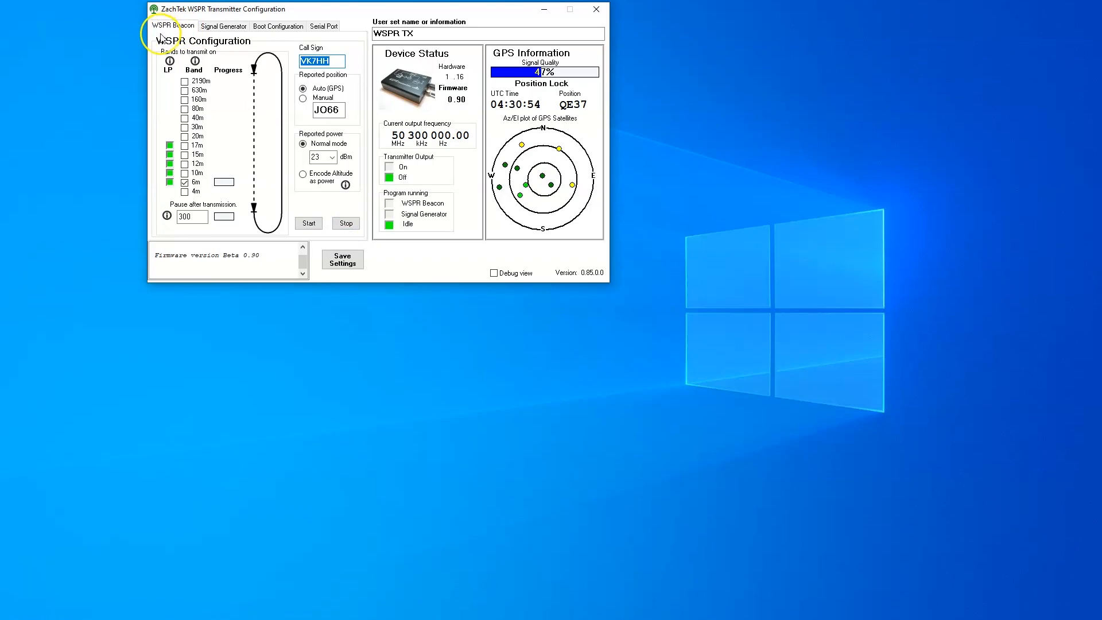
{"action": "mouse_move", "coordinate": [171, 163]}
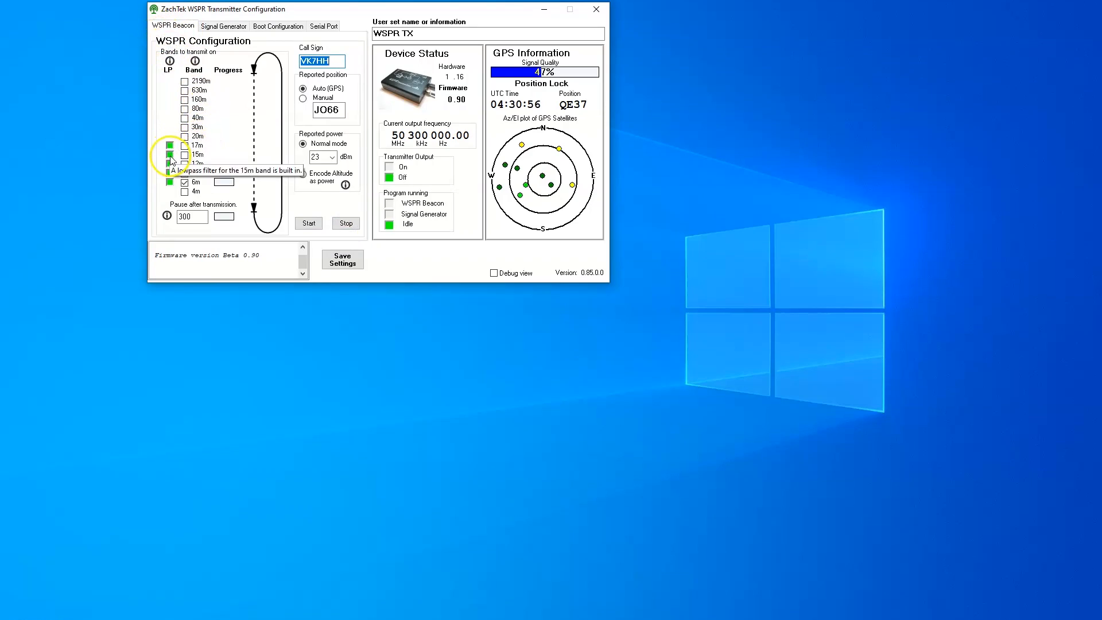
{"action": "mouse_move", "coordinate": [170, 164]}
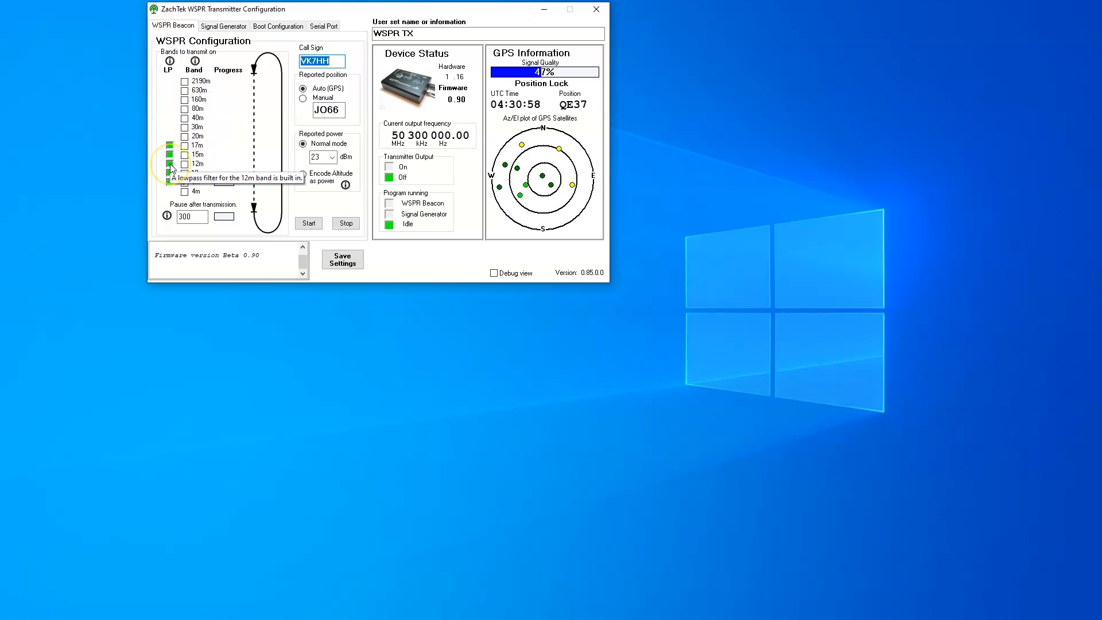
Tick the 17m and 15m bands as a demonstration, then untick them, leaving only 6m enabled.
{"action": "left_click", "coordinate": [169, 182]}
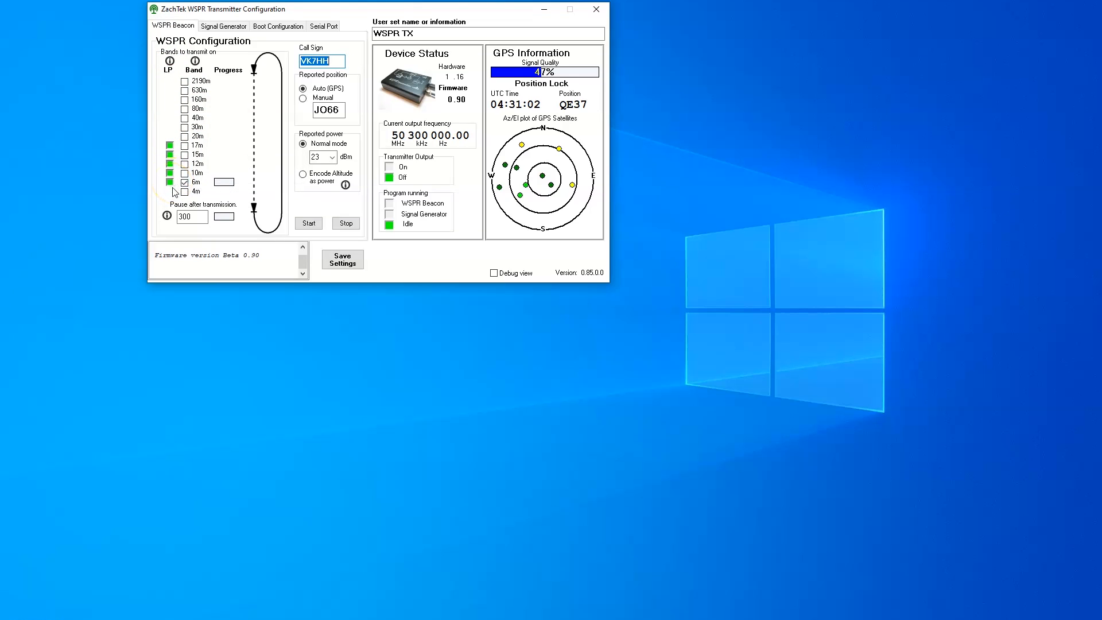
{"action": "mouse_move", "coordinate": [186, 166]}
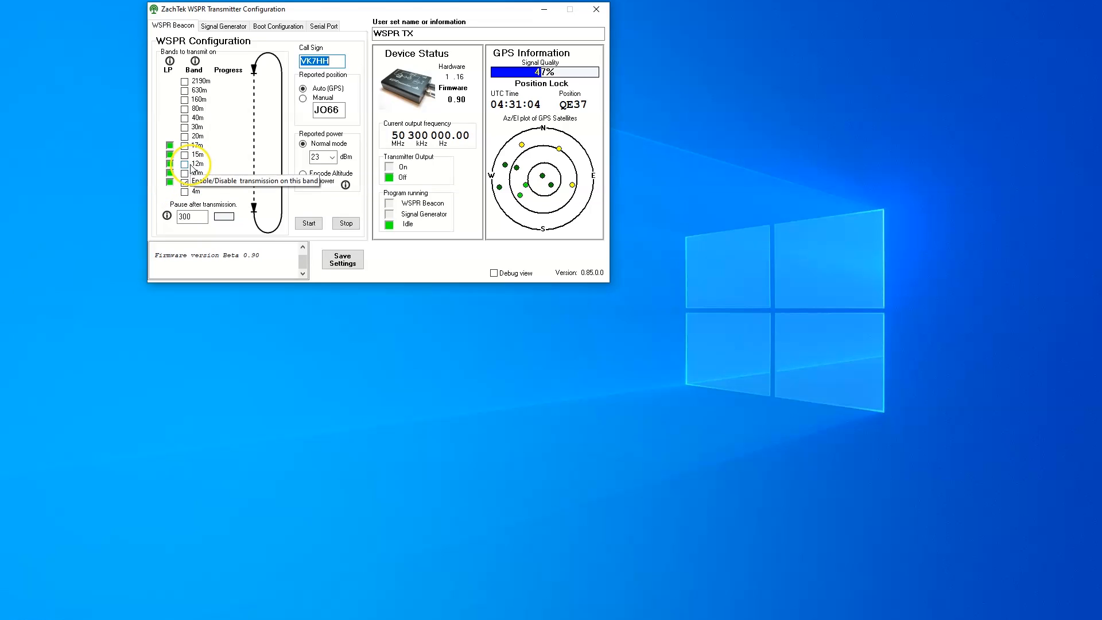
{"action": "left_click", "coordinate": [169, 173]}
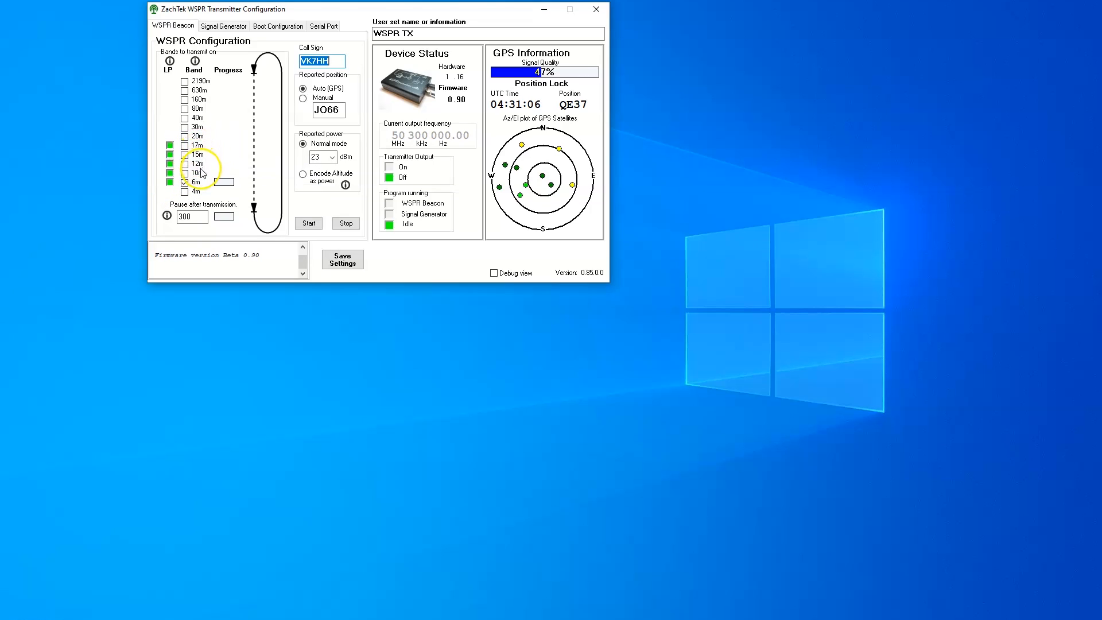
{"action": "left_click", "coordinate": [184, 163]}
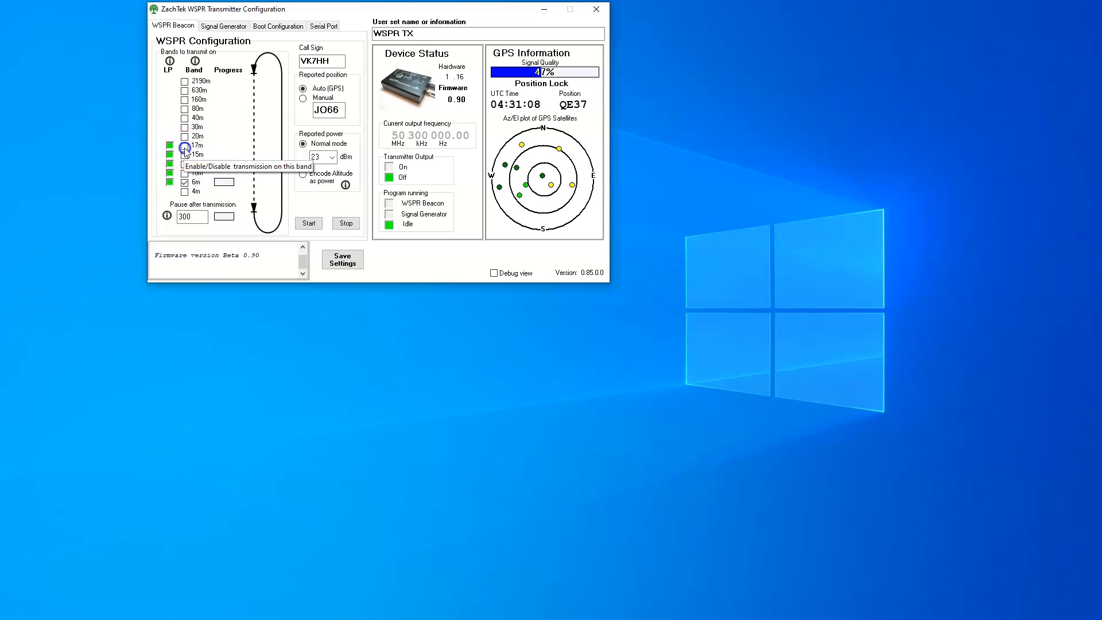
{"action": "left_click", "coordinate": [185, 147]}
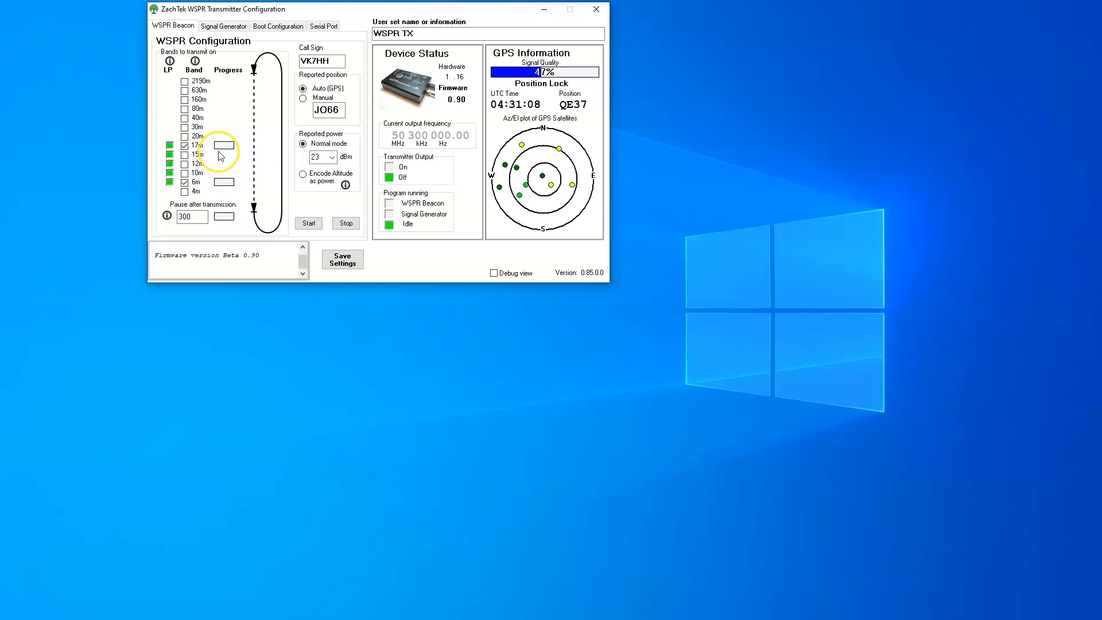
{"action": "left_click", "coordinate": [185, 154]}
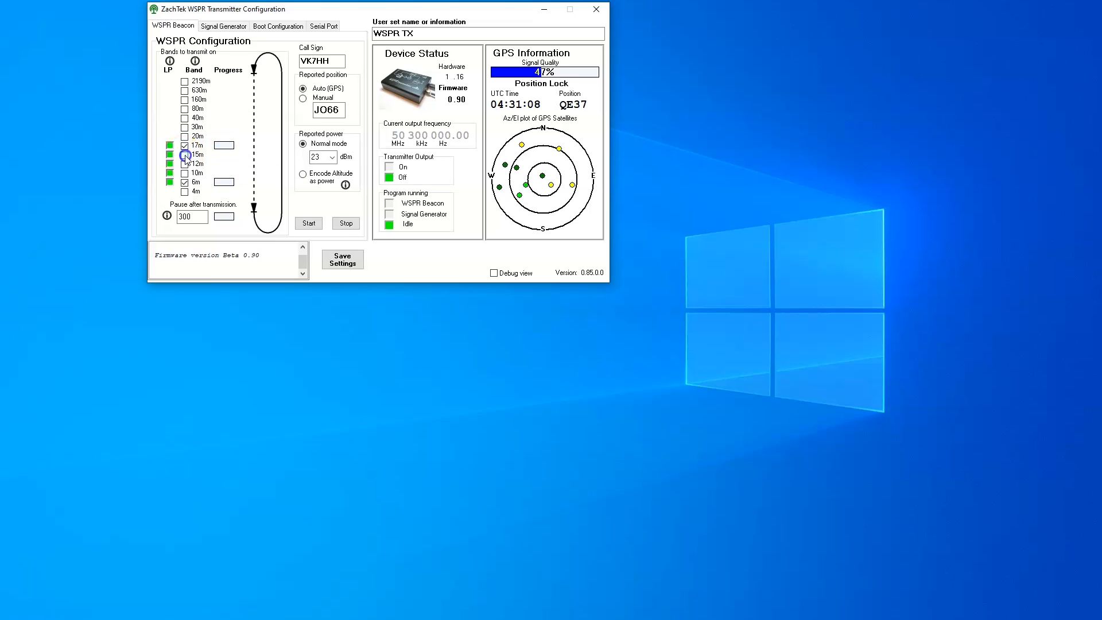
{"action": "mouse_move", "coordinate": [185, 154]}
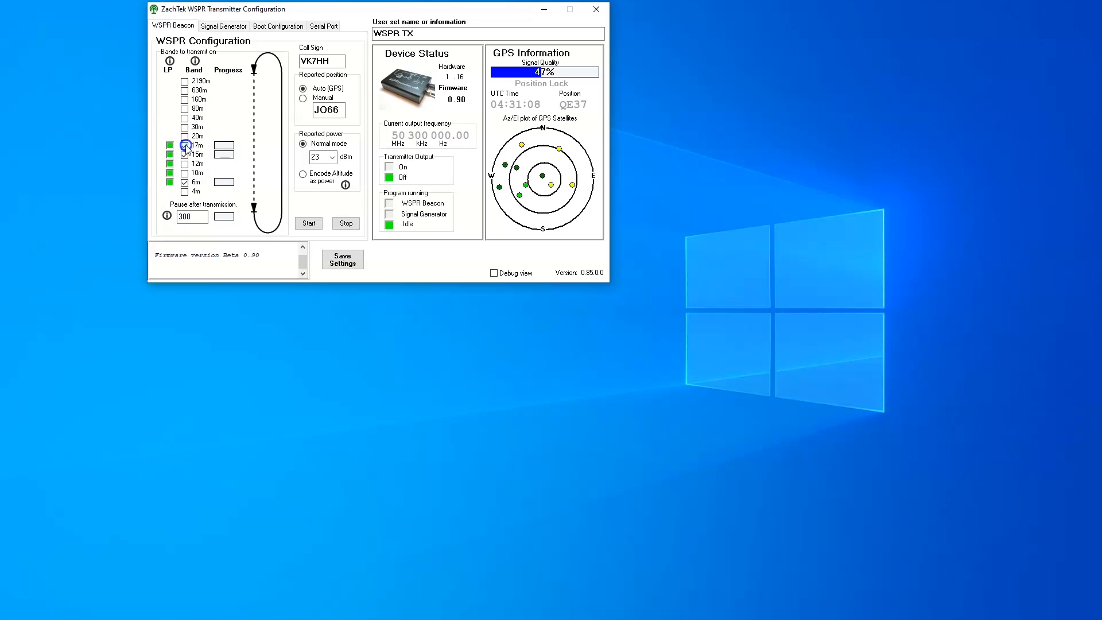
{"action": "left_click", "coordinate": [185, 145]}
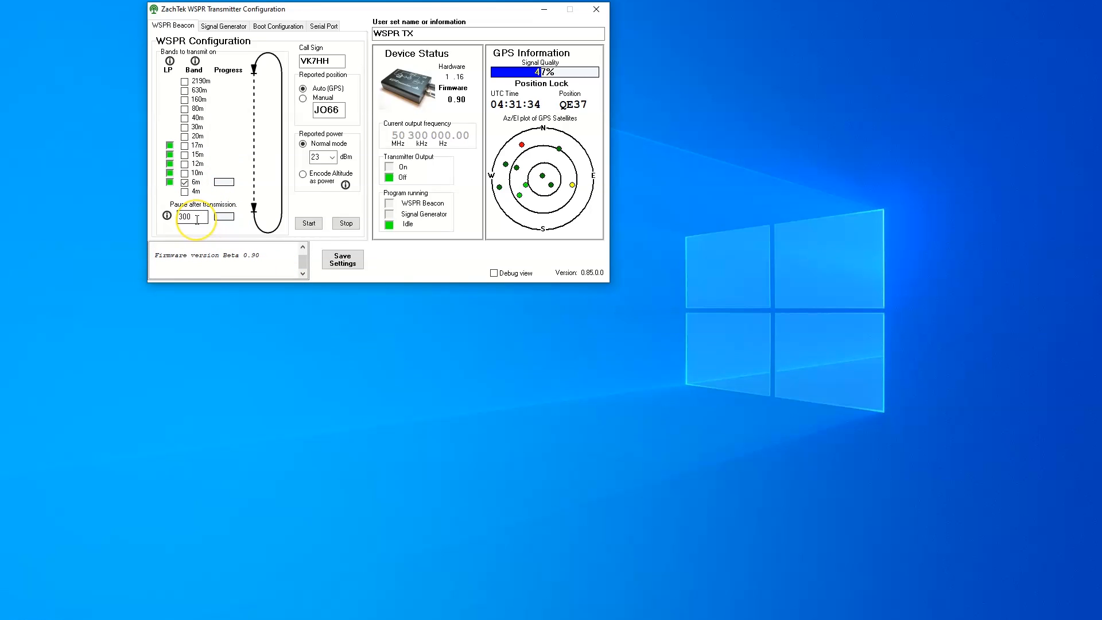
{"action": "mouse_move", "coordinate": [191, 216]}
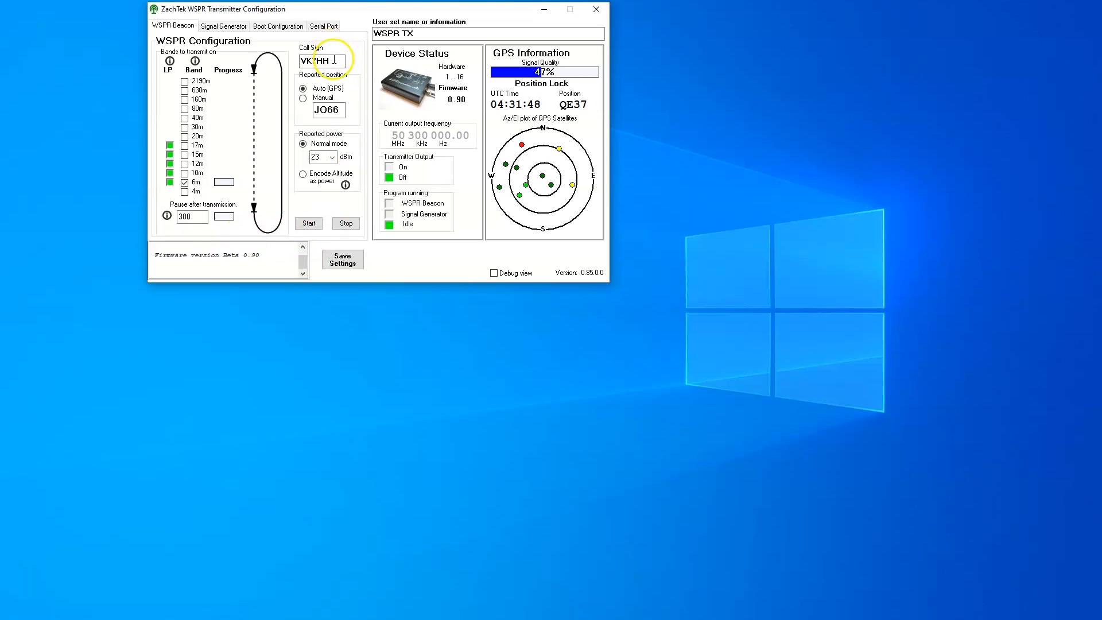
{"action": "mouse_move", "coordinate": [321, 61]}
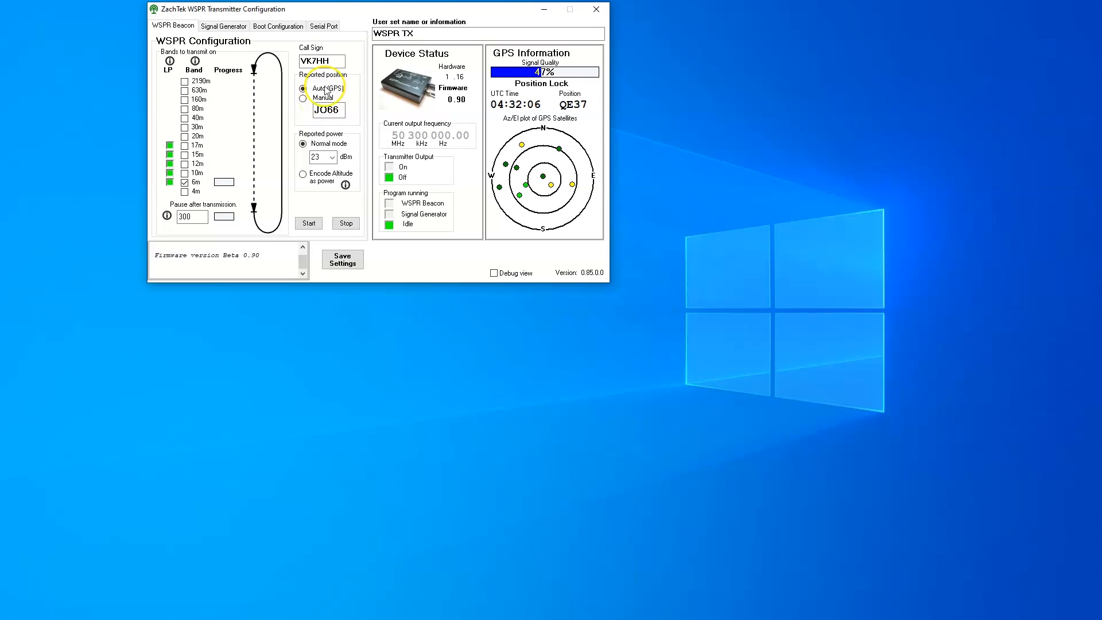
{"action": "mouse_move", "coordinate": [325, 98]}
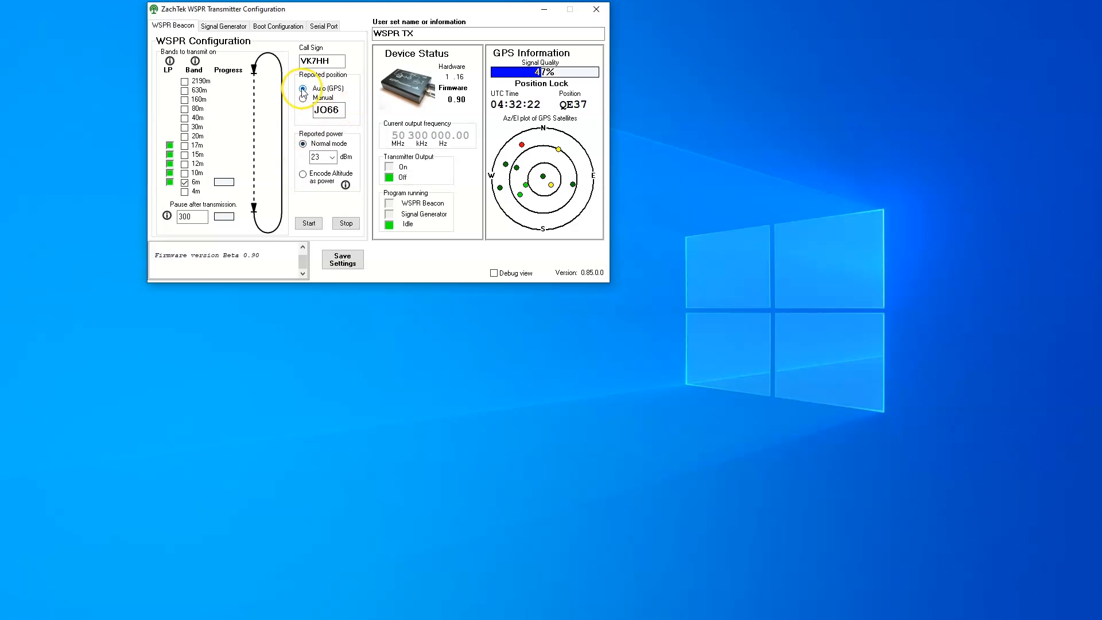
{"action": "mouse_move", "coordinate": [333, 157]}
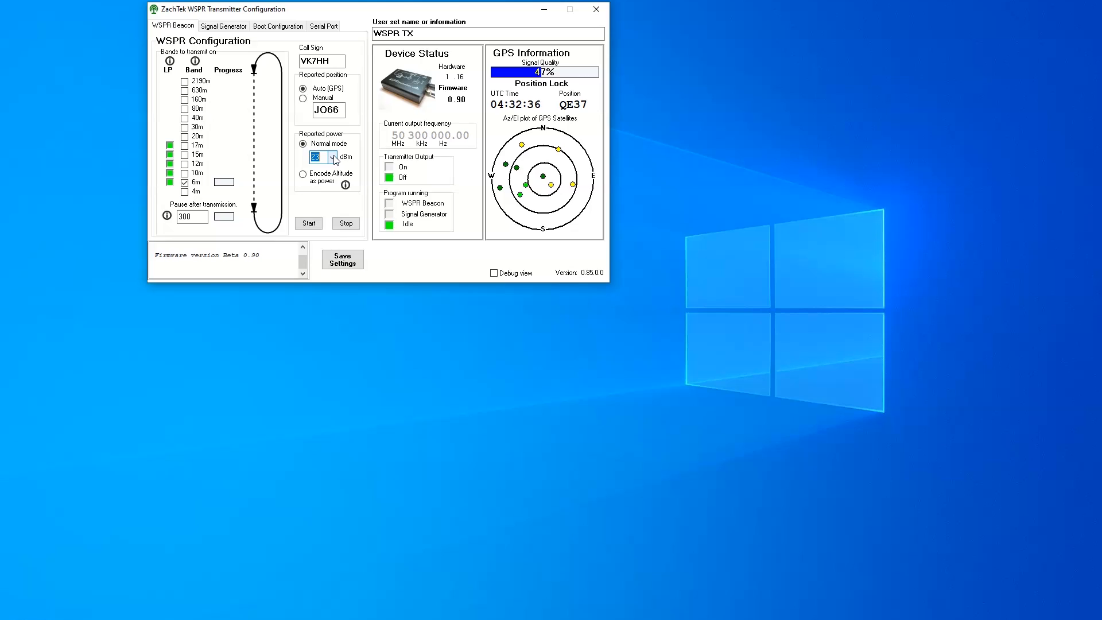
{"action": "mouse_move", "coordinate": [334, 158]}
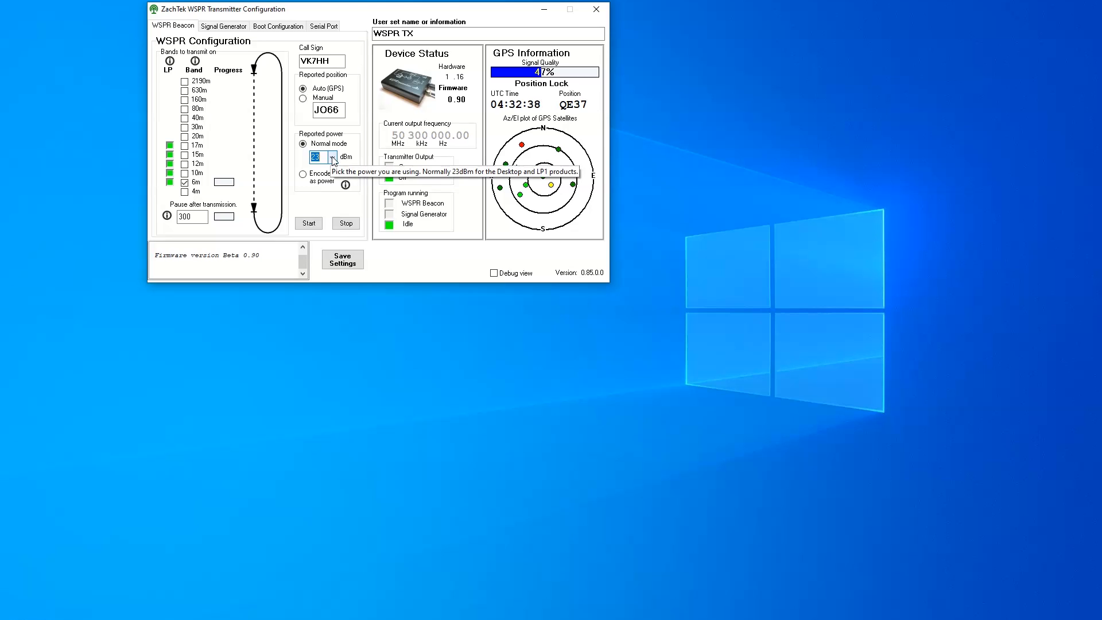